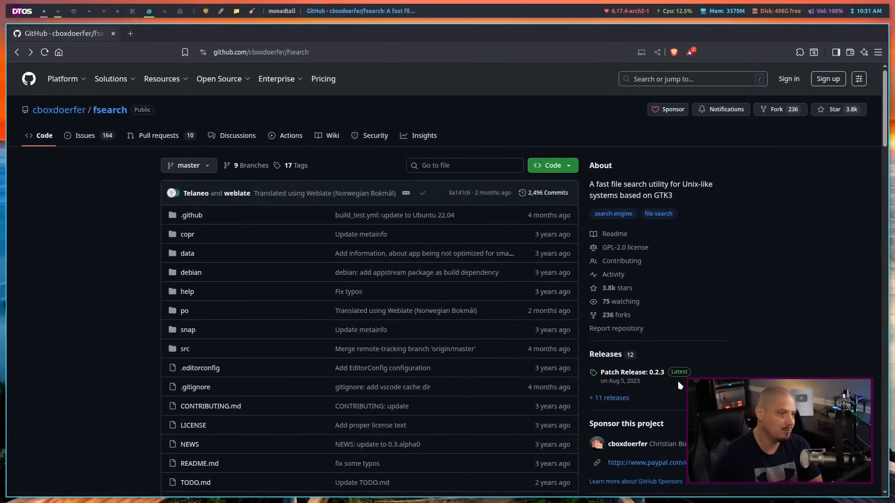
mouse_move(616, 231)
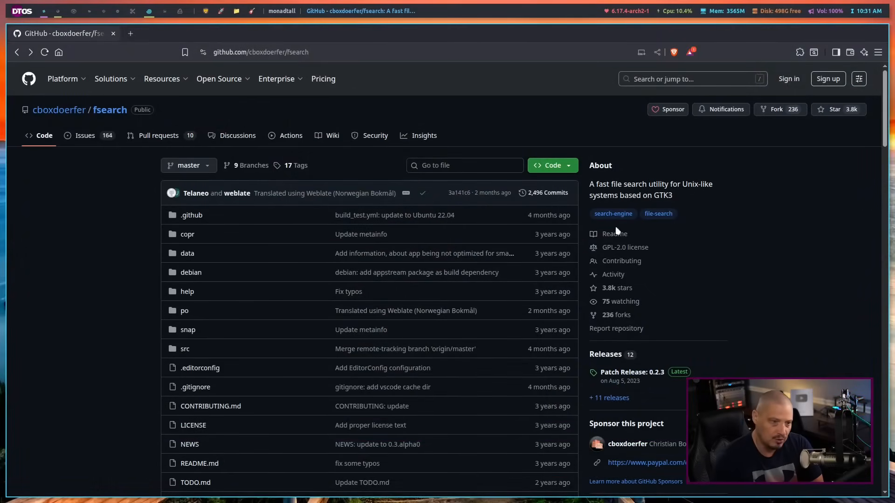
- Scroll the fsearch GitHub page down to the README and its screenshot
scroll("down", 3)
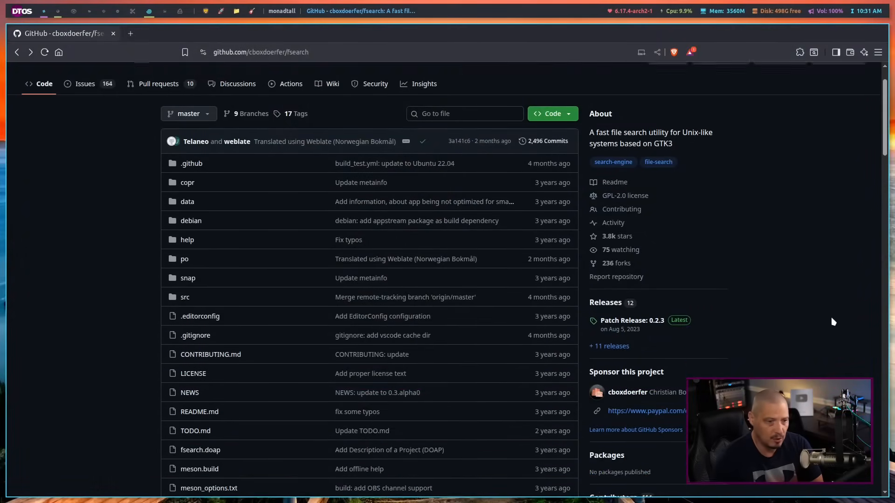
scroll("down", 3)
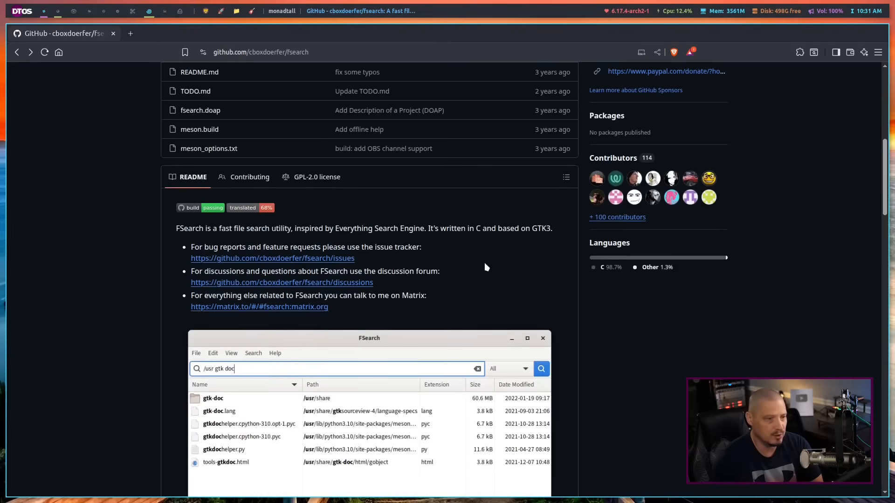
mouse_move(527, 291)
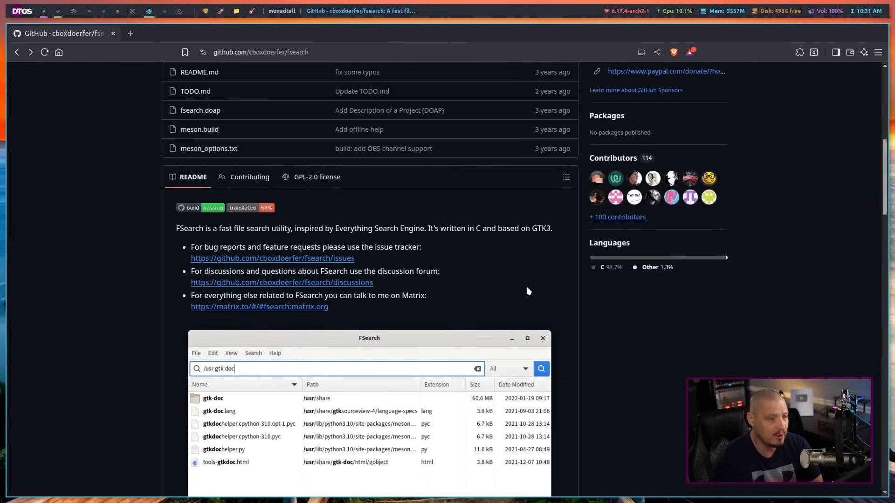
scroll("down", 3)
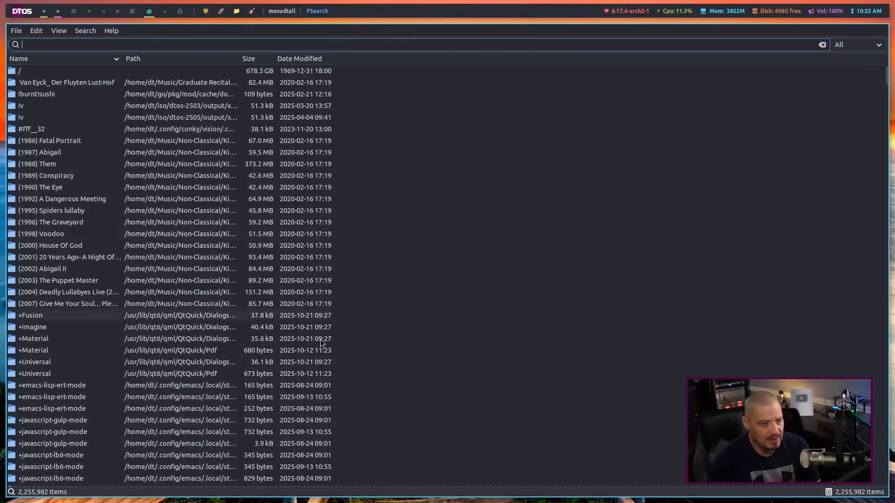
mouse_move(518, 364)
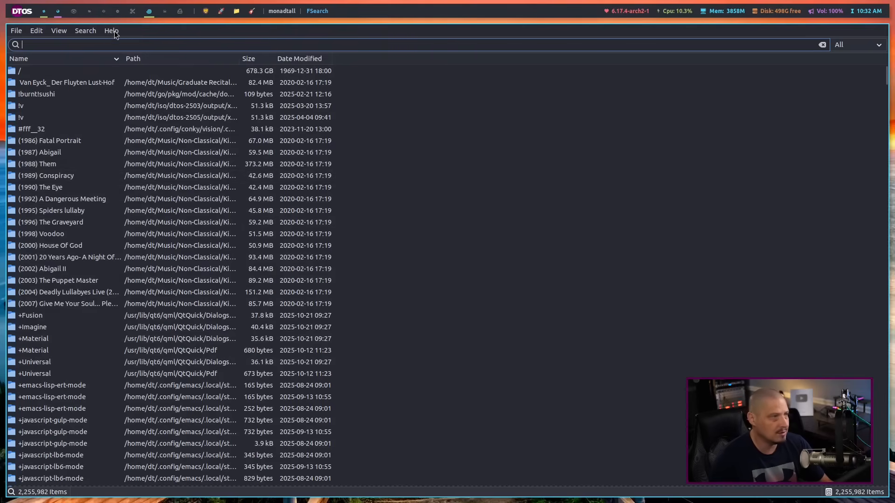
- Browse the Help and View menus, then open the Edit menu
left_click(111, 30)
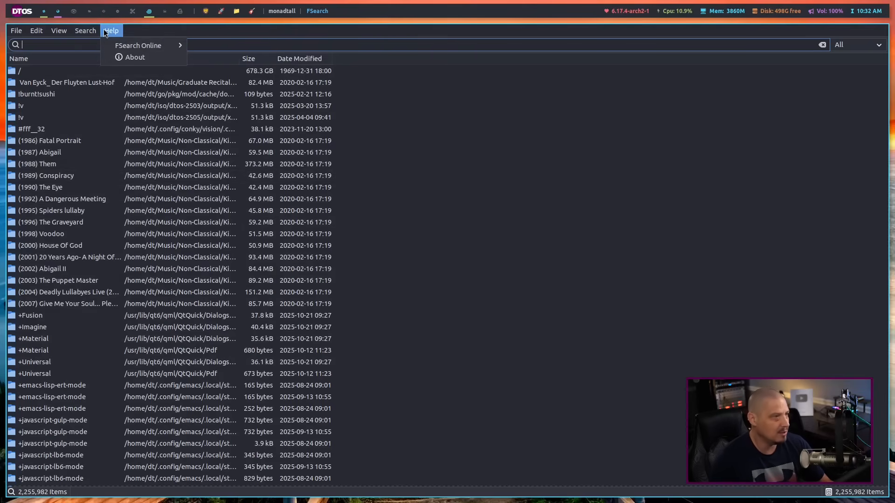
left_click(58, 31)
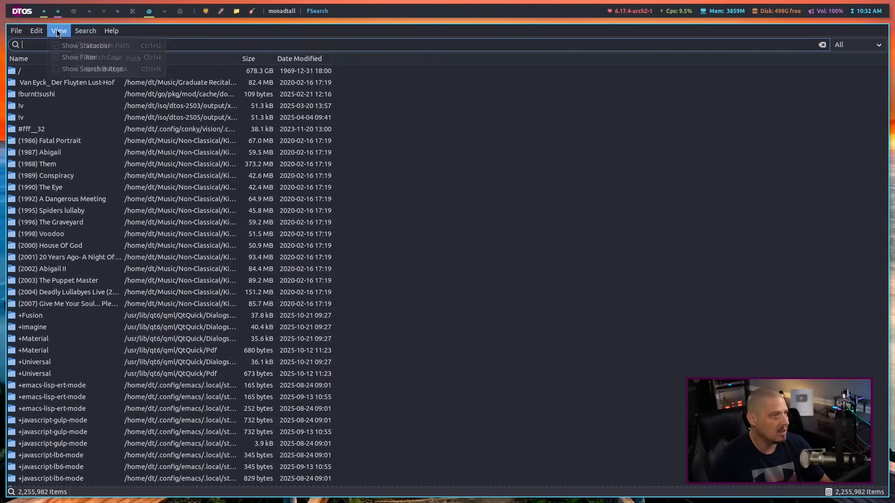
left_click(69, 112)
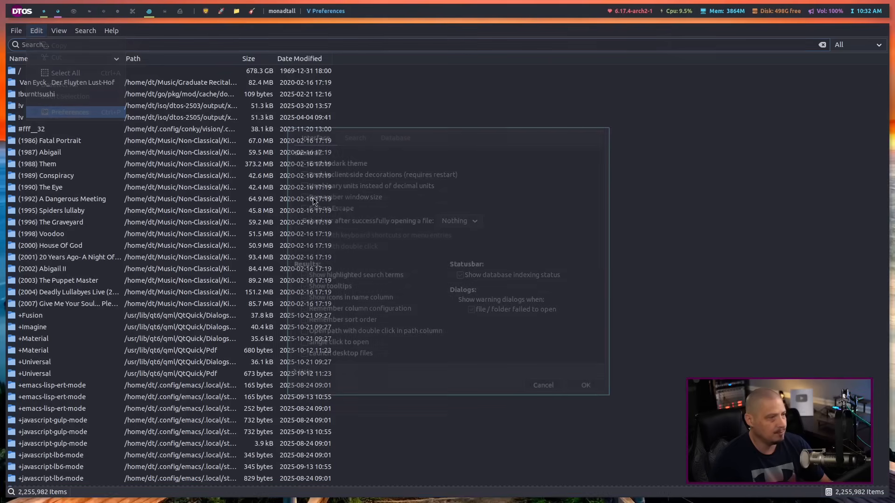
- Choose Preferences and view the Database tab's Include list showing the root folder
left_click(395, 138)
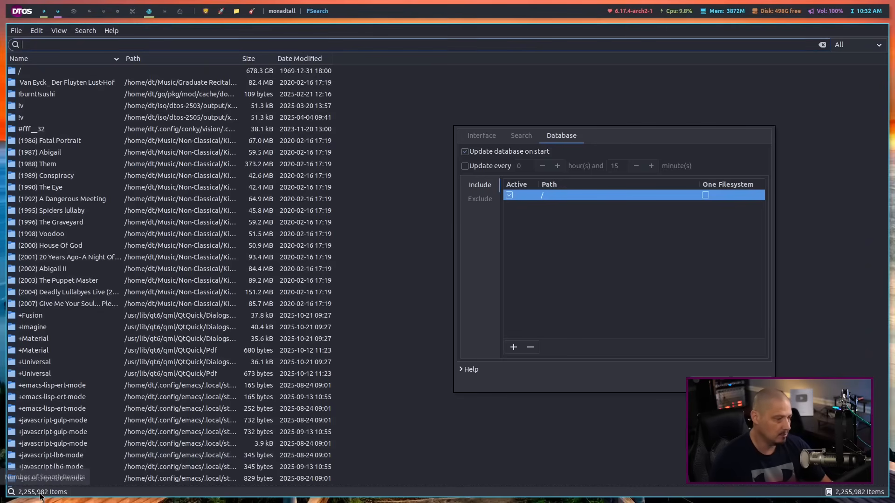
mouse_move(83, 488)
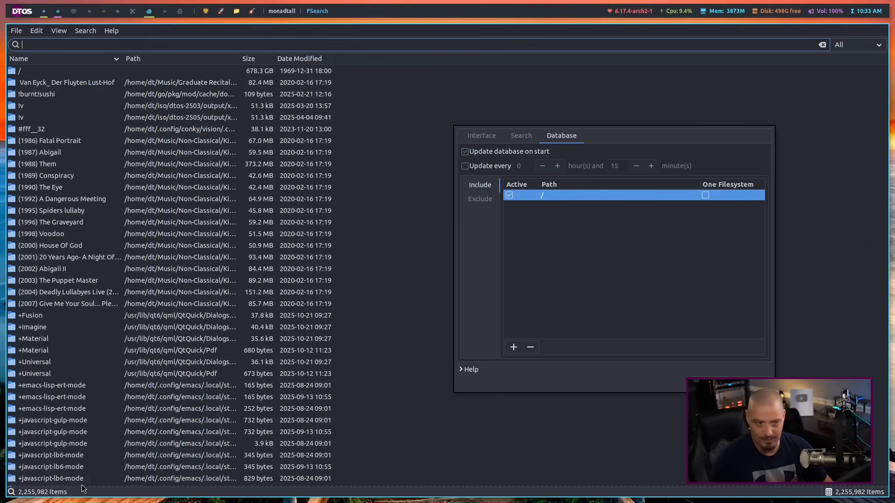
mouse_move(111, 471)
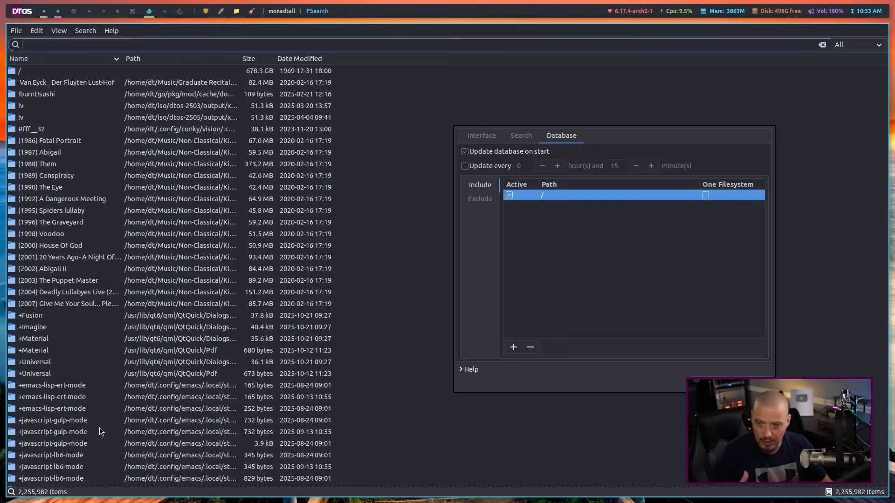
mouse_move(102, 413)
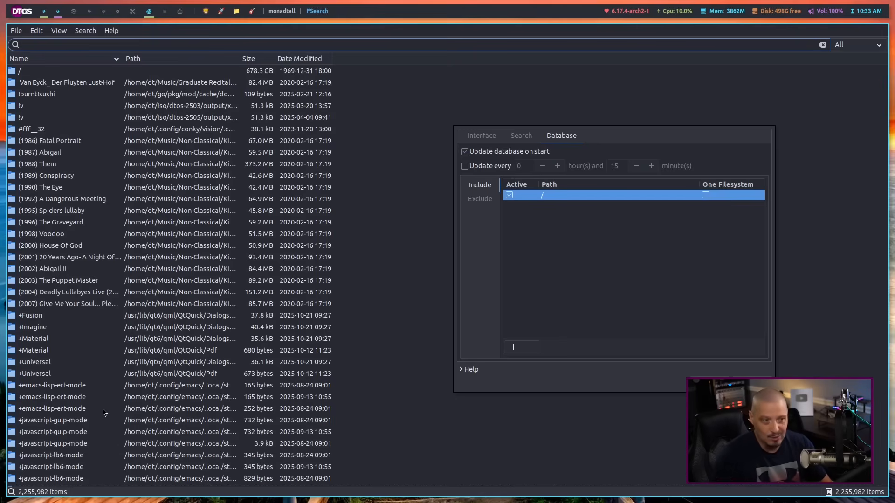
mouse_move(313, 347)
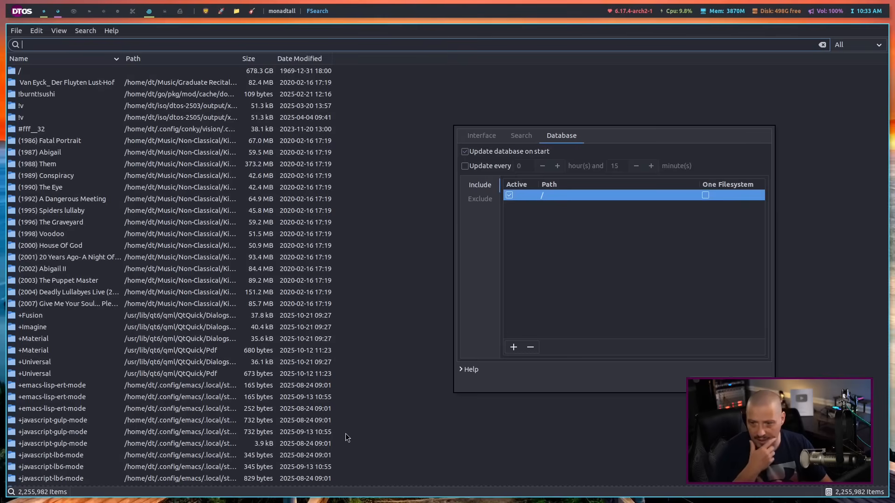
mouse_move(467, 420)
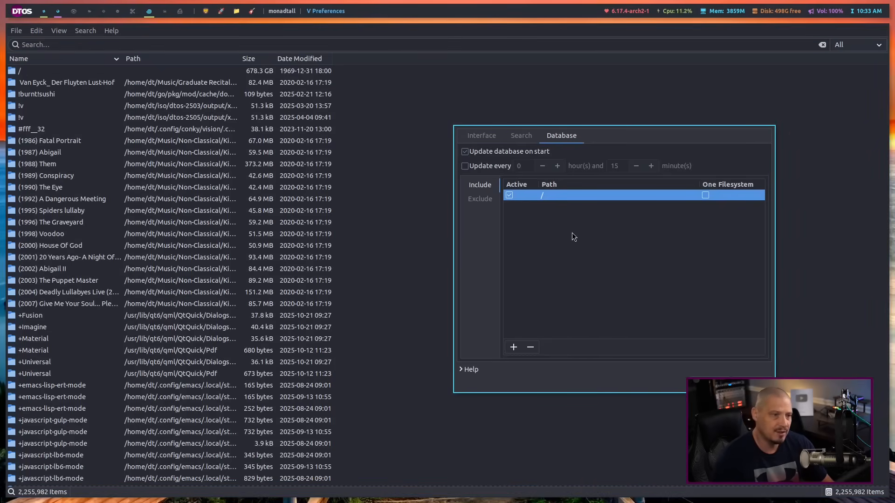
mouse_move(552, 206)
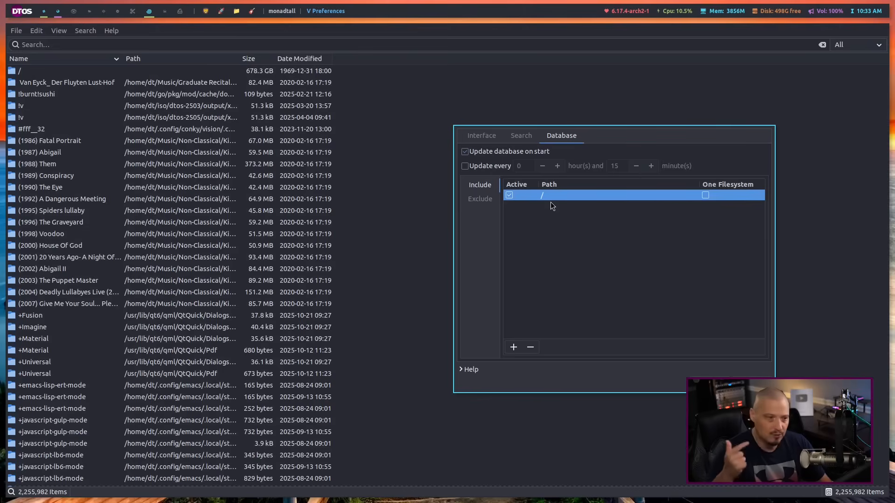
mouse_move(565, 201)
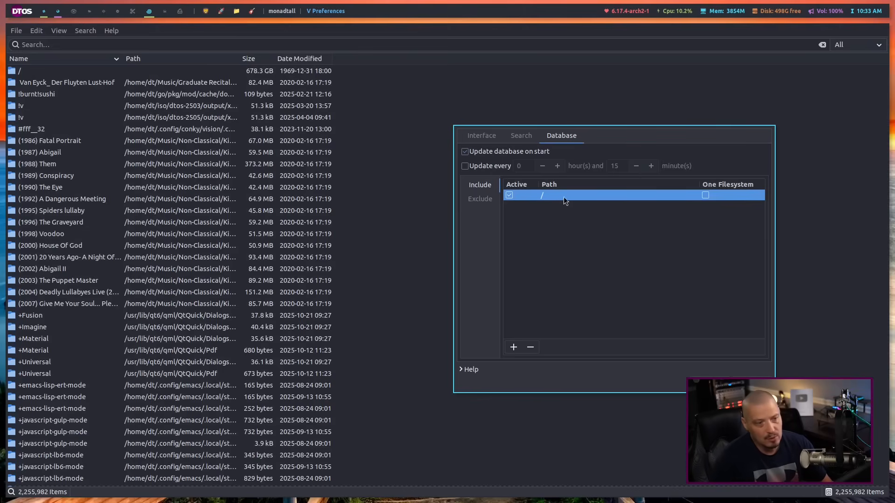
mouse_move(536, 221)
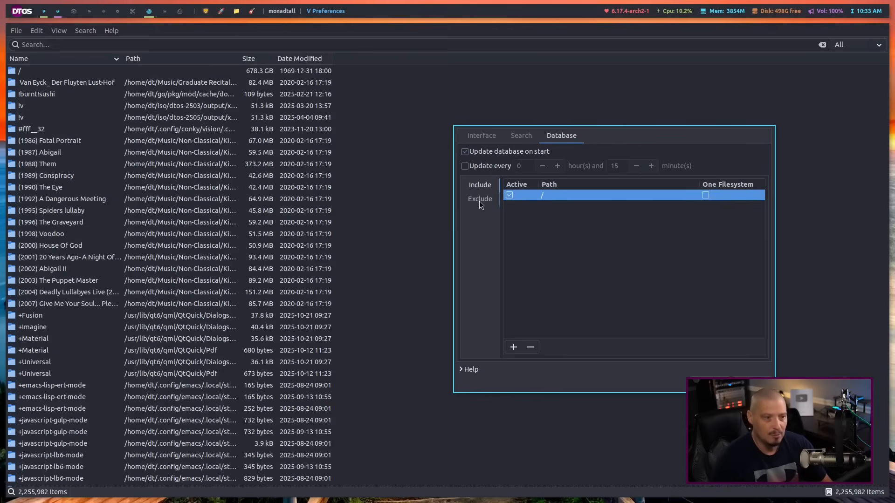
- Show the Exclude list and select the BraveSoftware entry
left_click(480, 199)
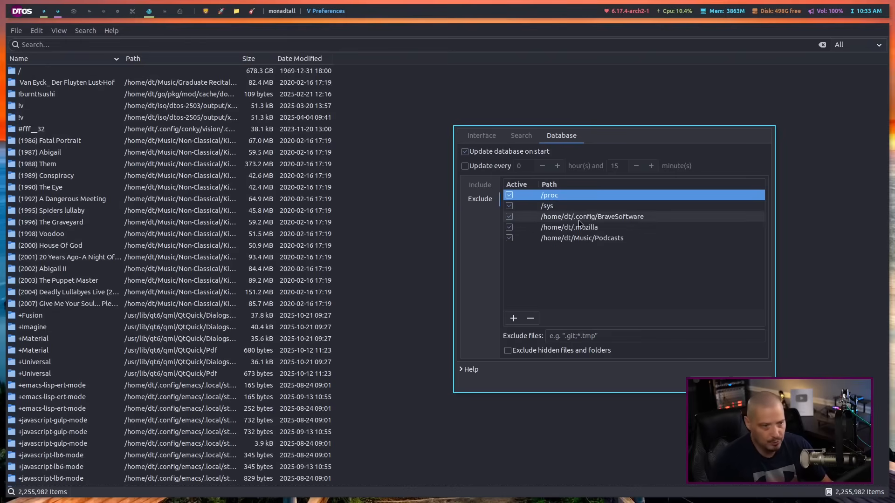
mouse_move(561, 207)
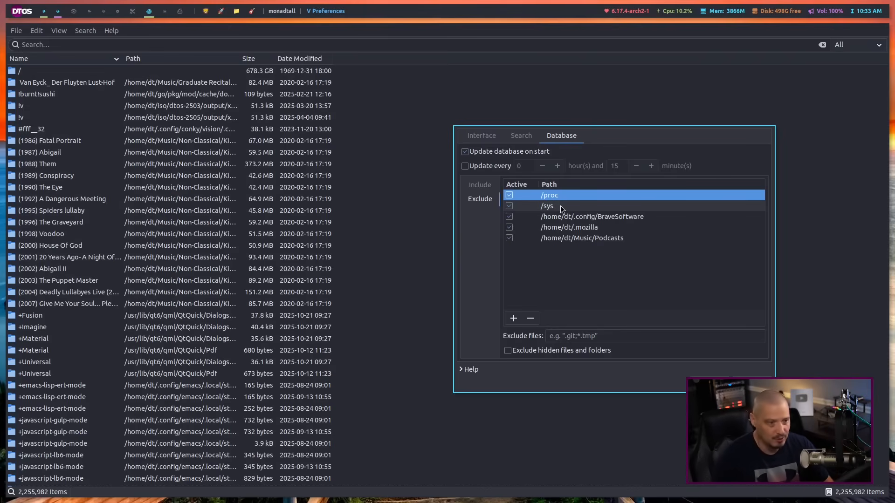
mouse_move(574, 230)
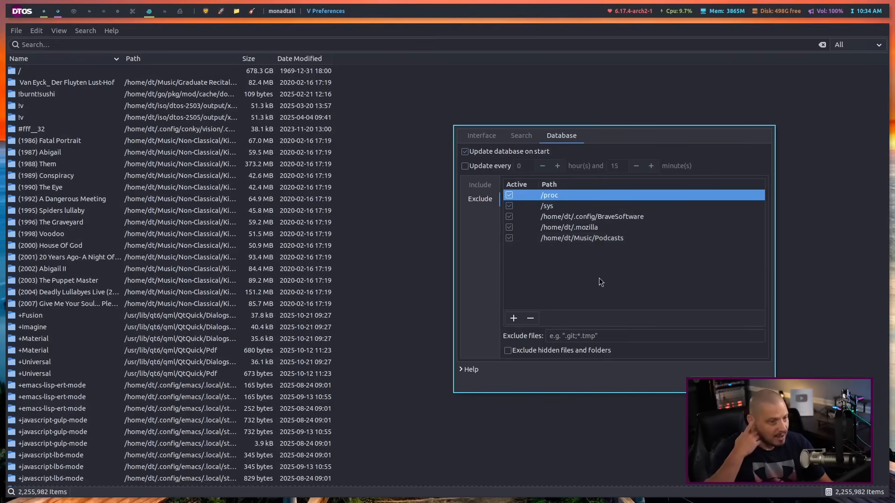
mouse_move(599, 281)
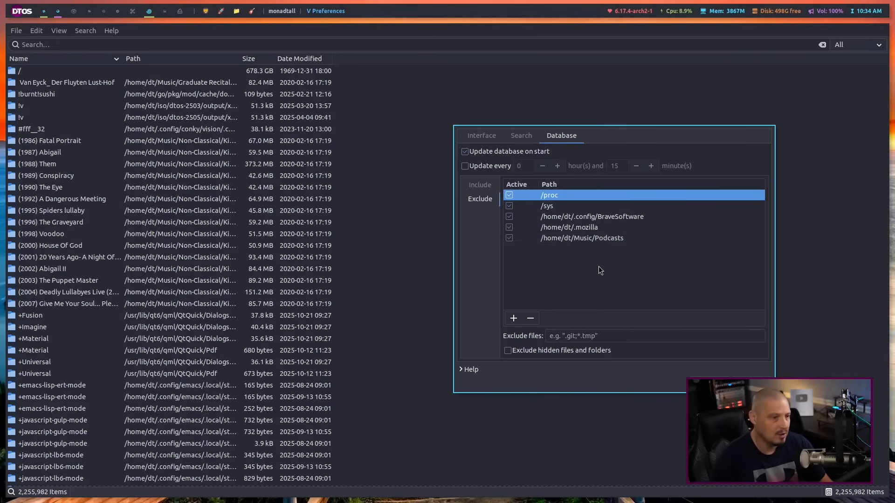
left_click(591, 217)
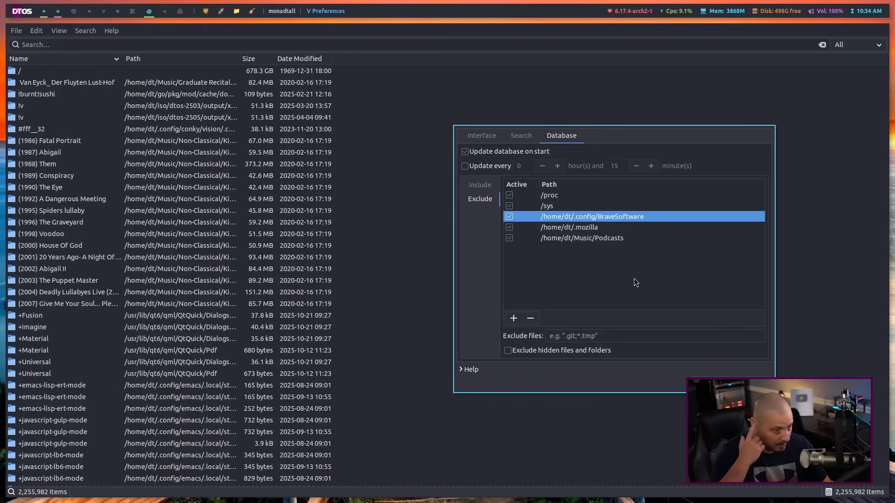
mouse_move(641, 272)
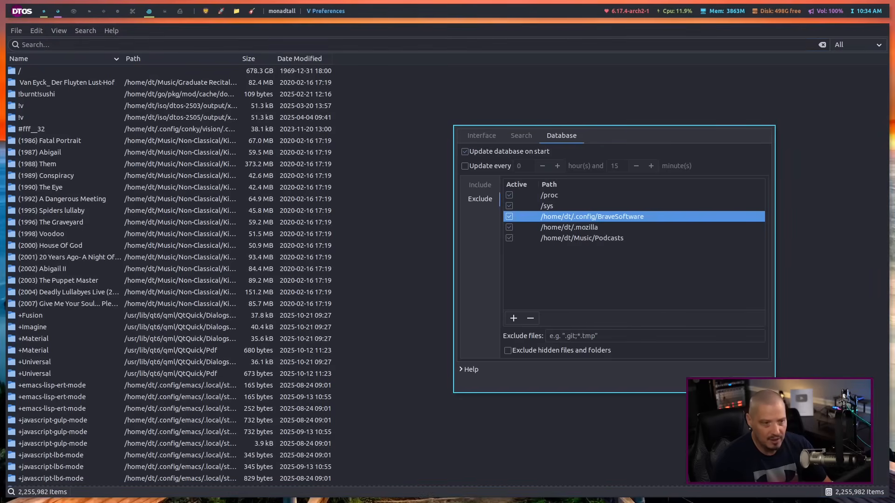
mouse_move(540, 160)
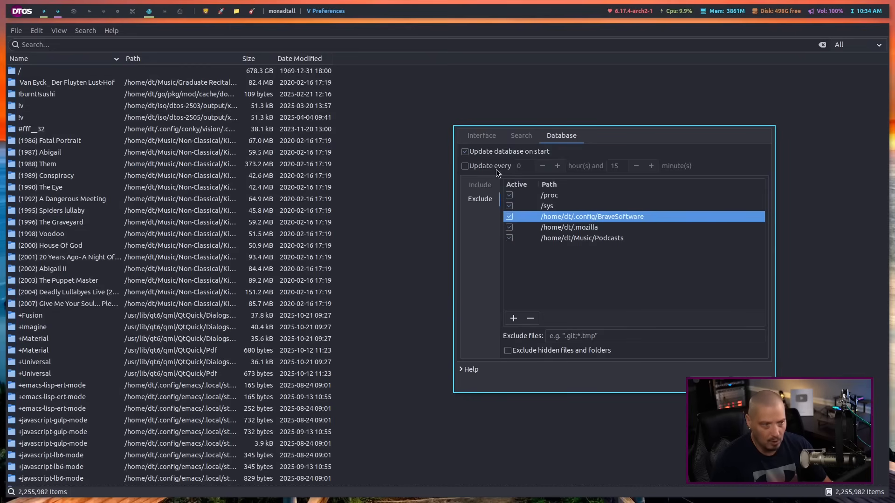
mouse_move(481, 173)
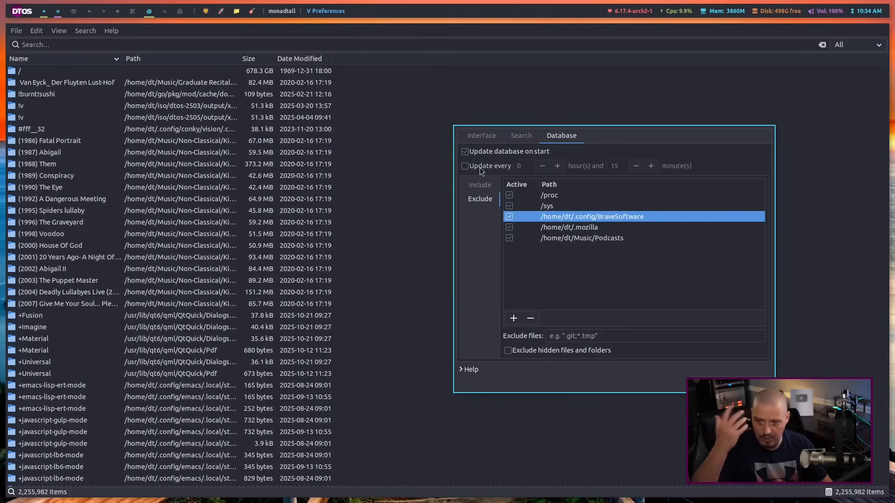
mouse_move(539, 174)
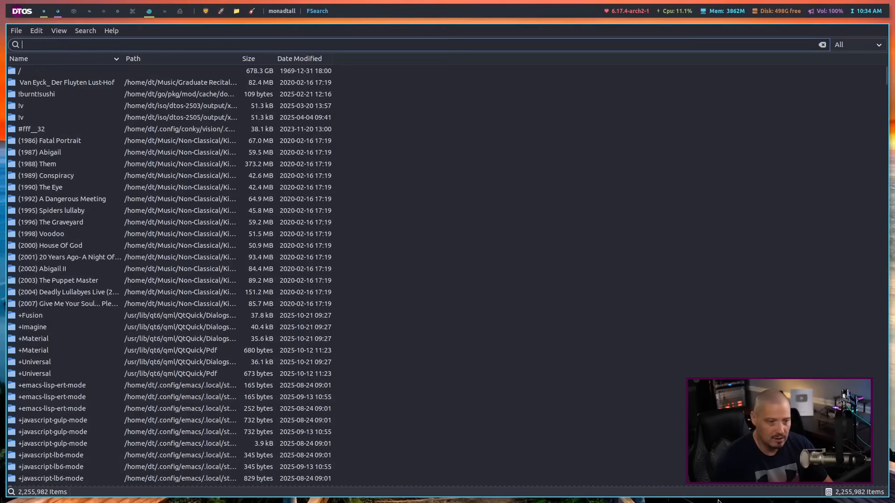
- Check the search matching options and search for 'arch'
left_click(85, 31)
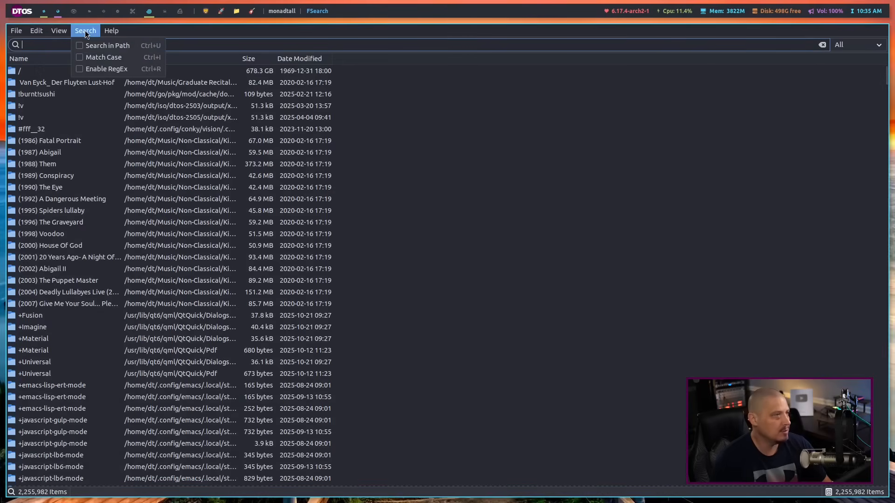
mouse_move(117, 69)
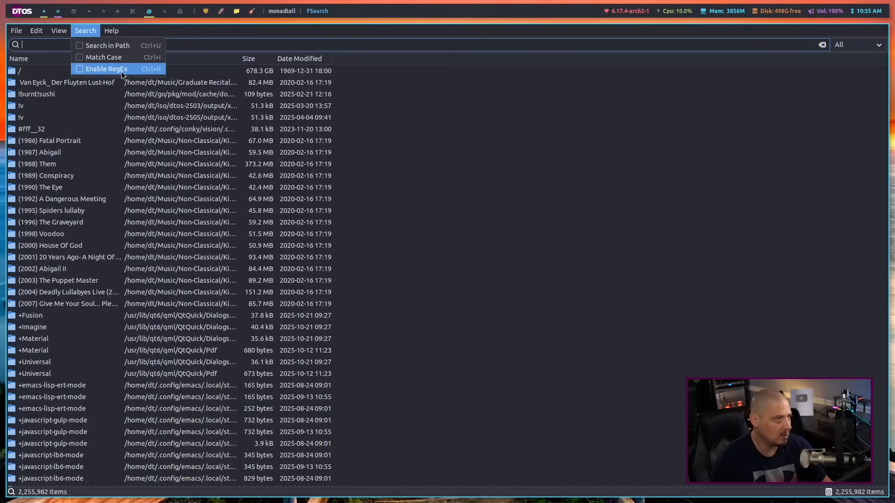
mouse_move(117, 57)
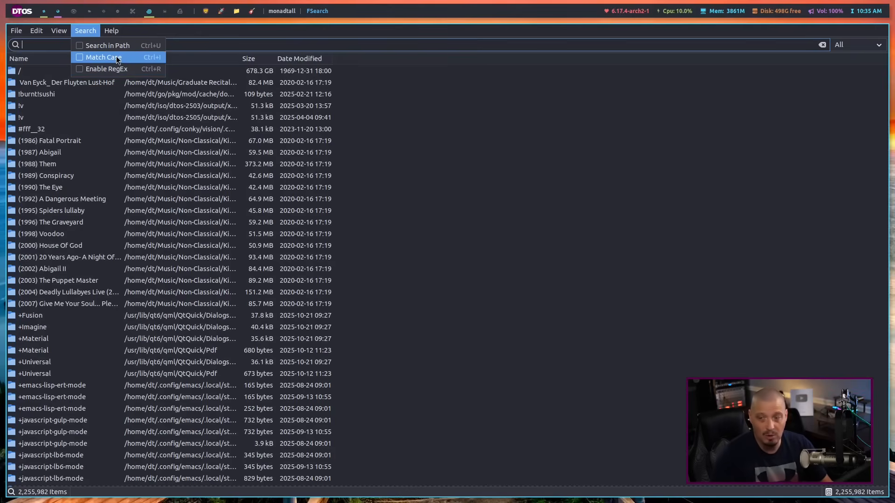
mouse_move(105, 69)
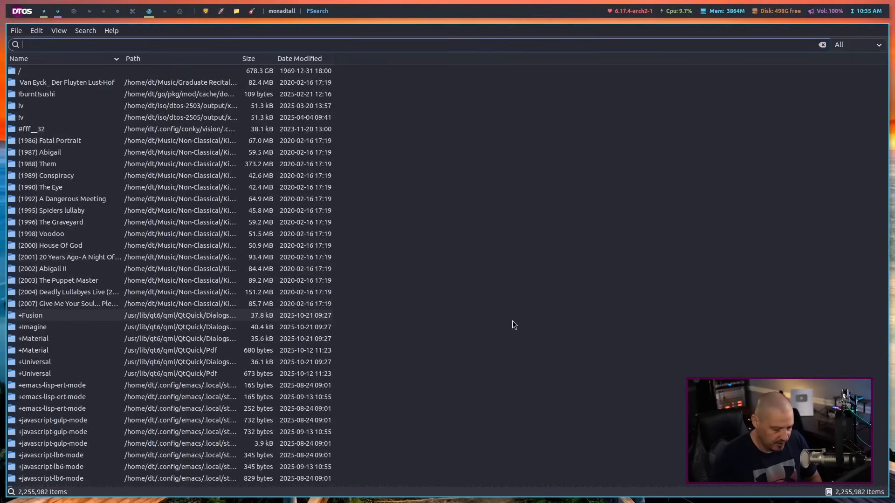
type("arch")
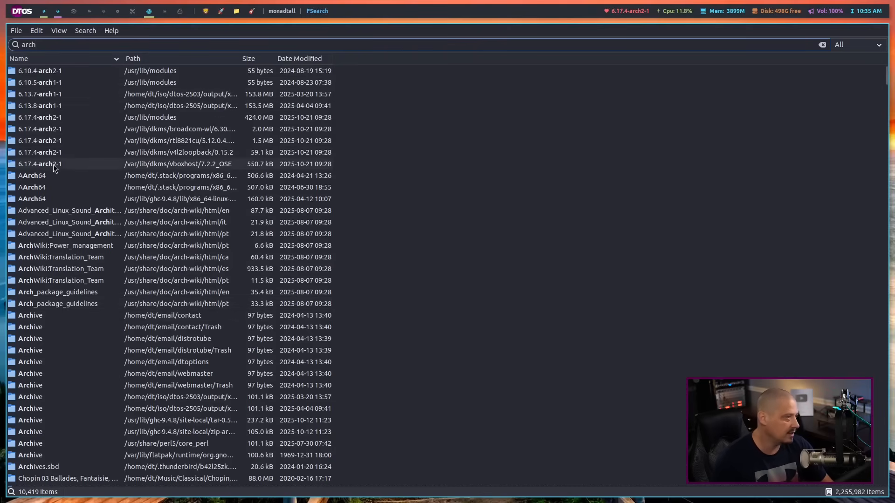
mouse_move(56, 398)
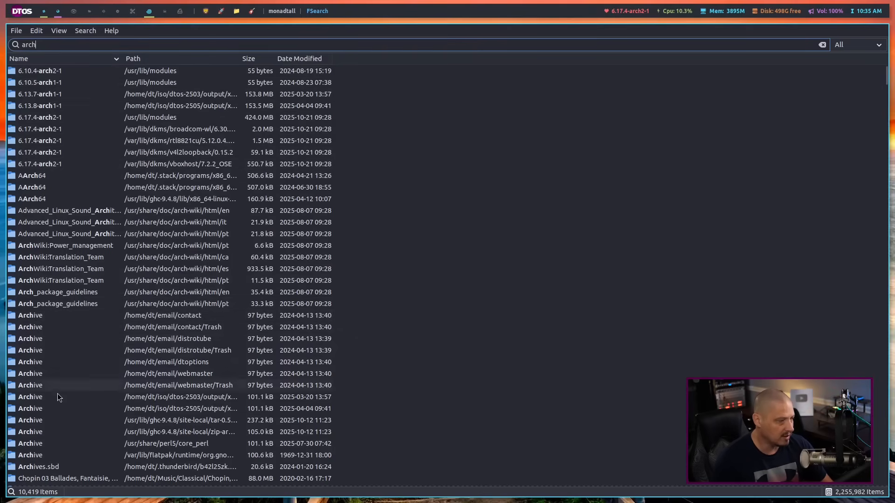
mouse_move(140, 281)
type("folder:")
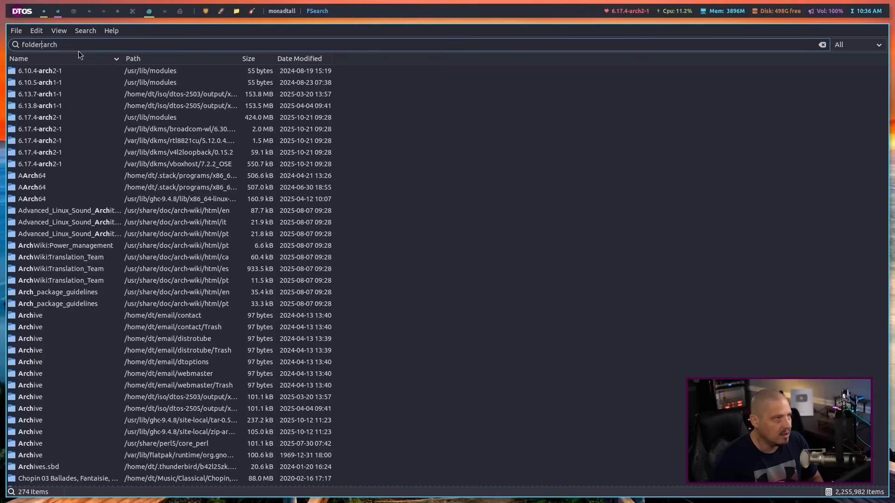
mouse_move(49, 178)
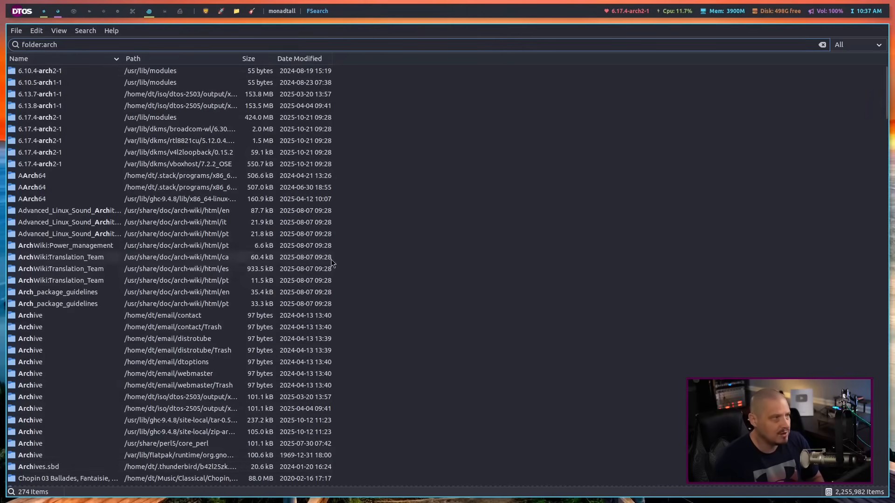
- Search '*ar', then replace it with the 'ar?h' wildcard query (41 results)
left_click(821, 45)
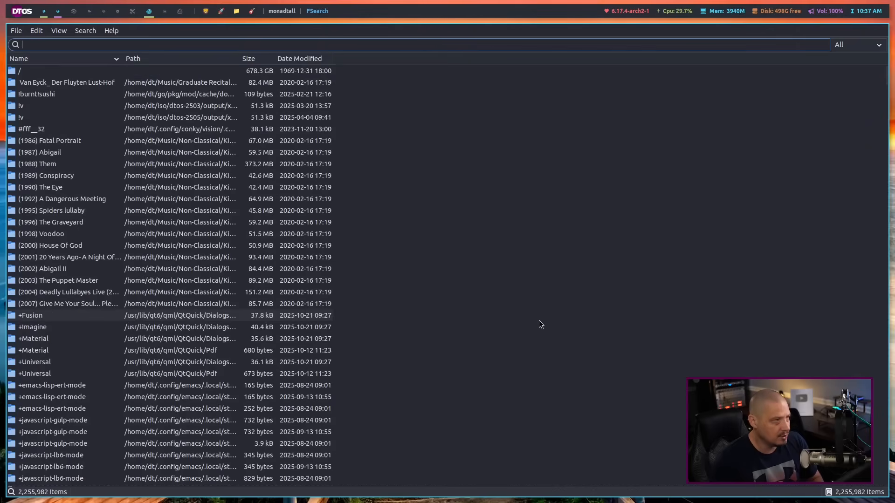
type("*arc")
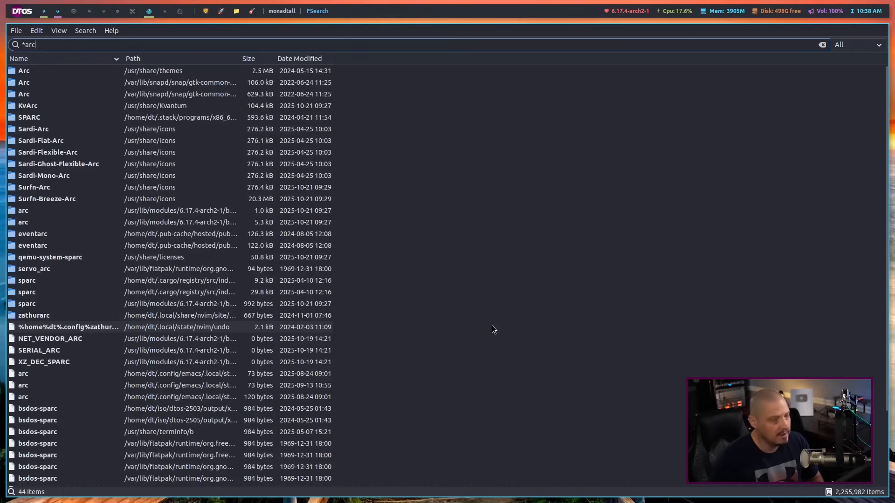
left_click(821, 44)
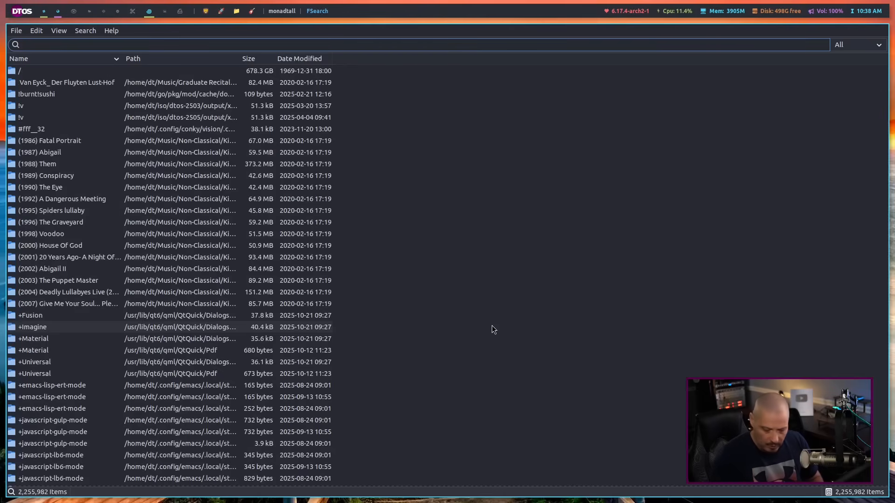
type("ar?")
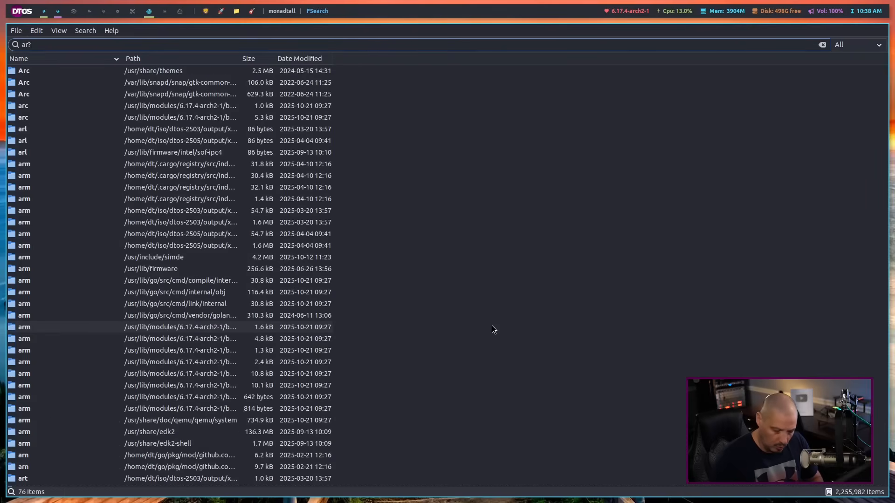
type("h")
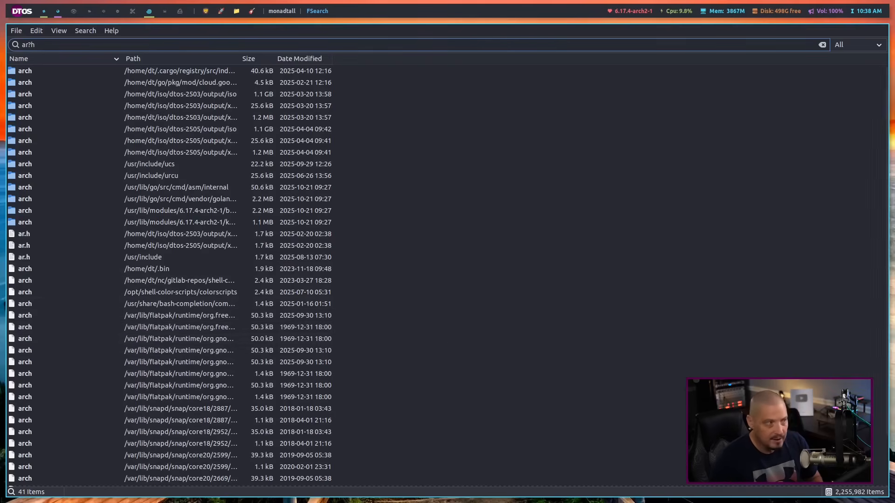
- Enter 'arch && ubuntu', then switch to 'arch || ubuntu' for 12,561 results
type("arch && u")
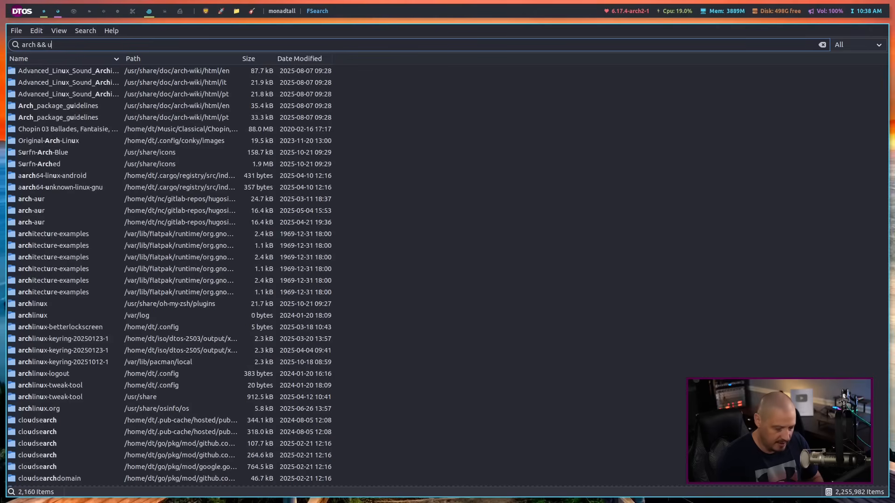
type("buntu")
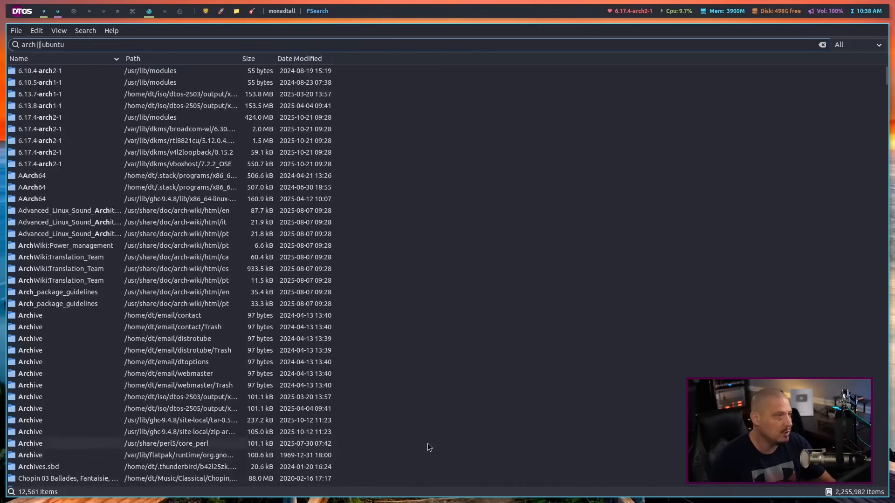
mouse_move(105, 194)
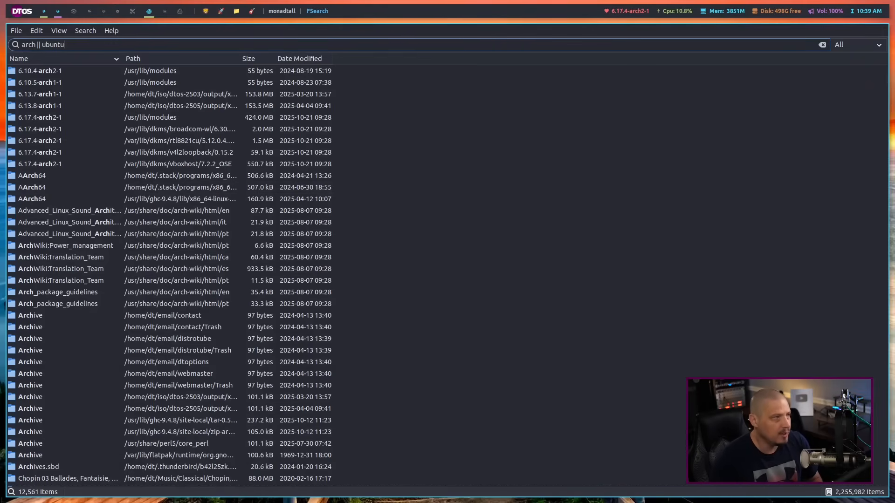
- Query '!arch', trim it to '!a && !e', then delete the query
left_click(821, 45)
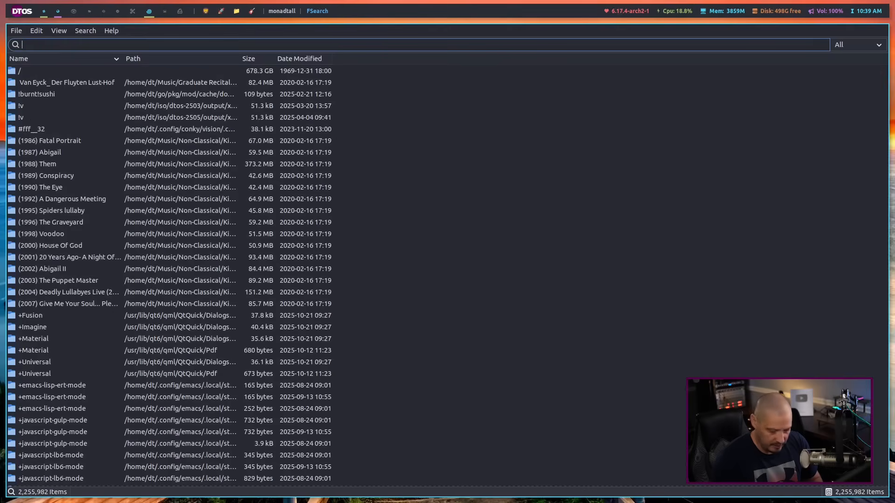
type("!arch")
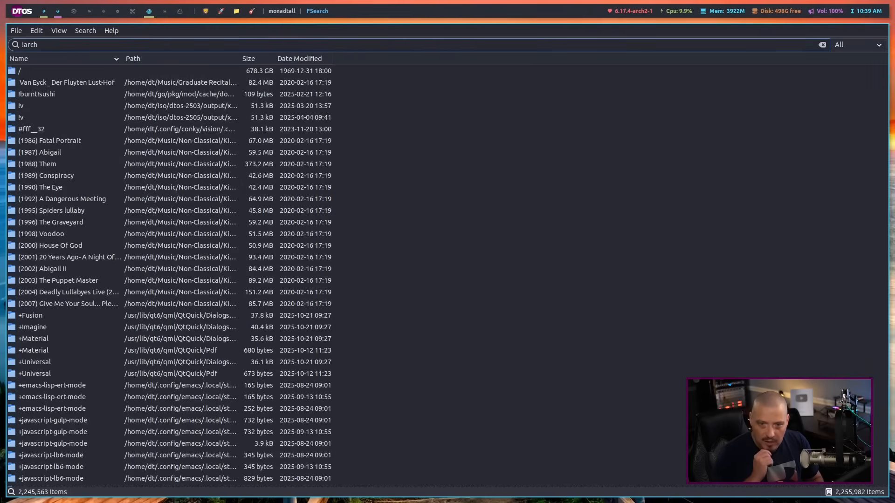
key("BackSpace")
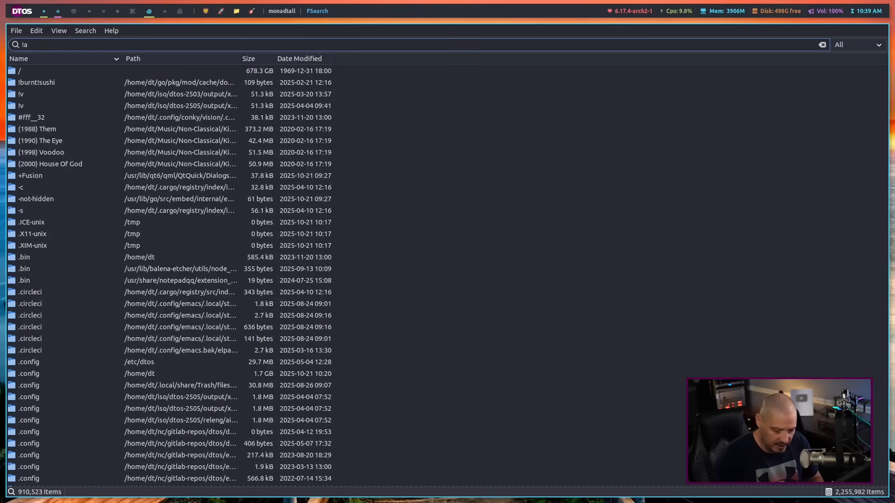
type("&& !")
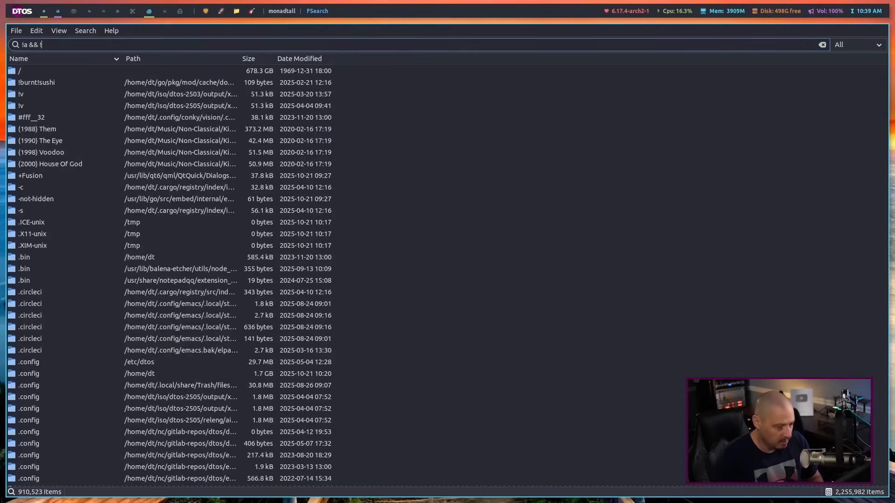
type("e")
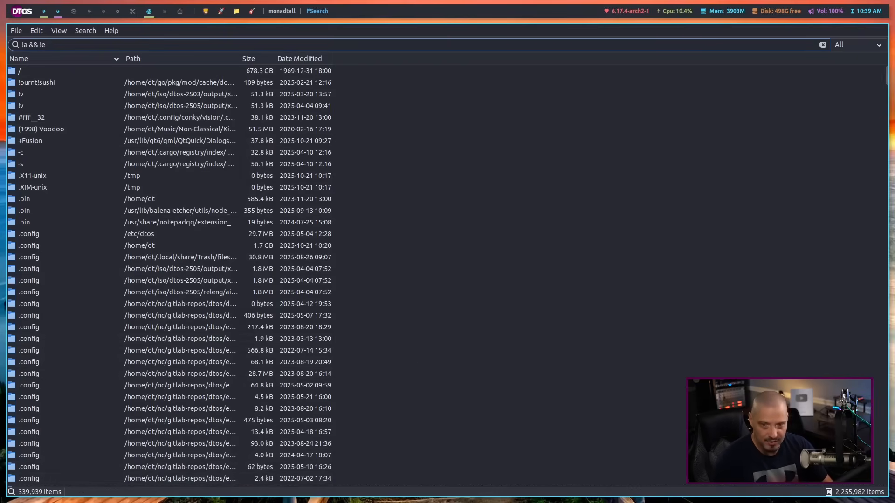
key("BackSpace")
type("r")
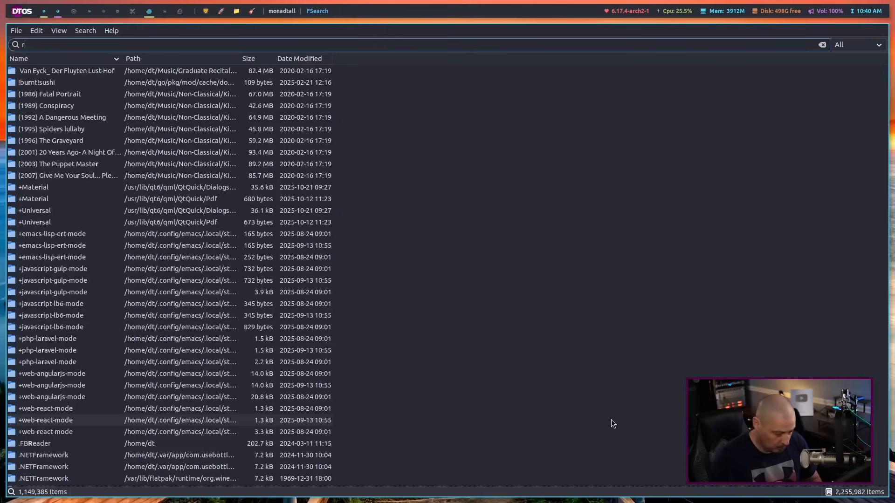
- Search regex:".+\.org$" for names ending in .org (22,501 results)
type("egex:")
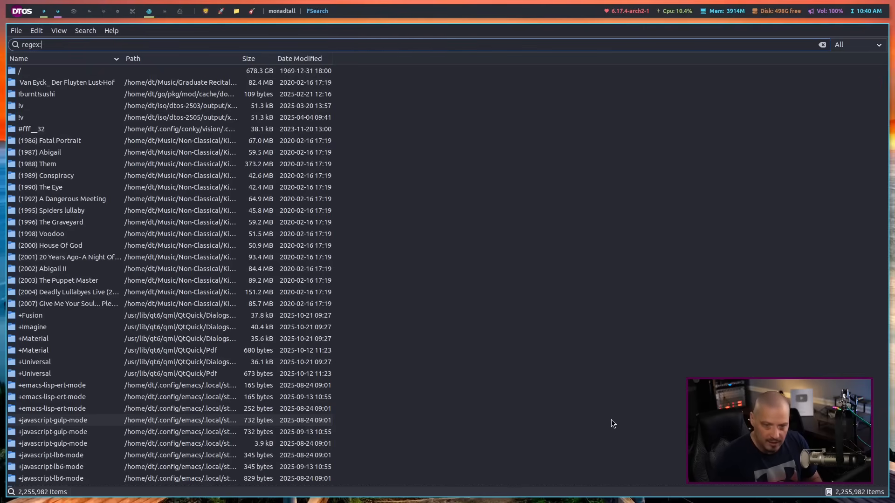
type("\".+\\.org$")
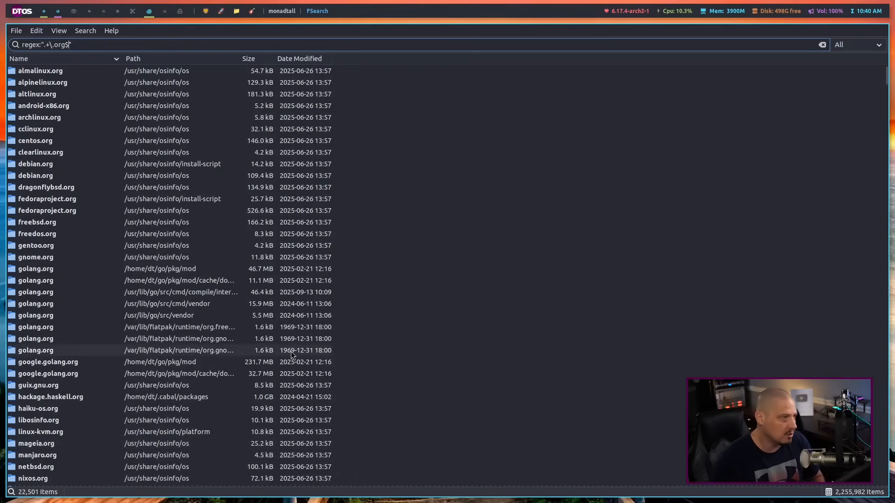
mouse_move(53, 91)
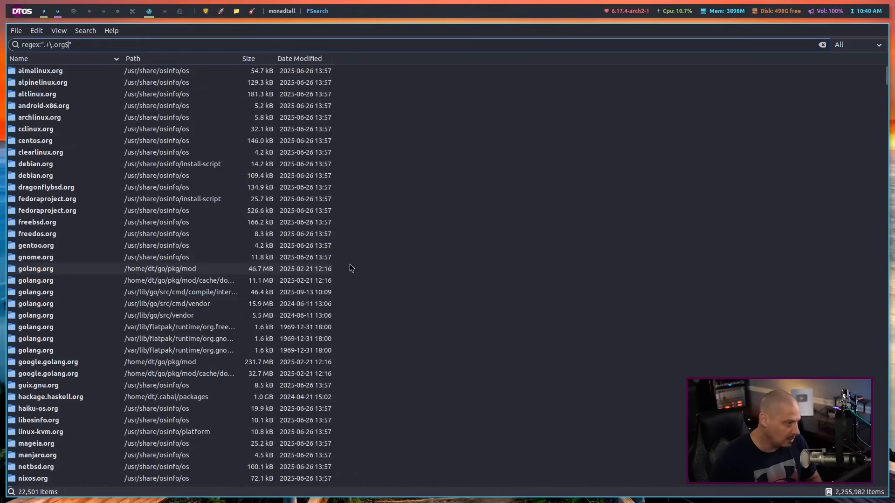
mouse_move(149, 254)
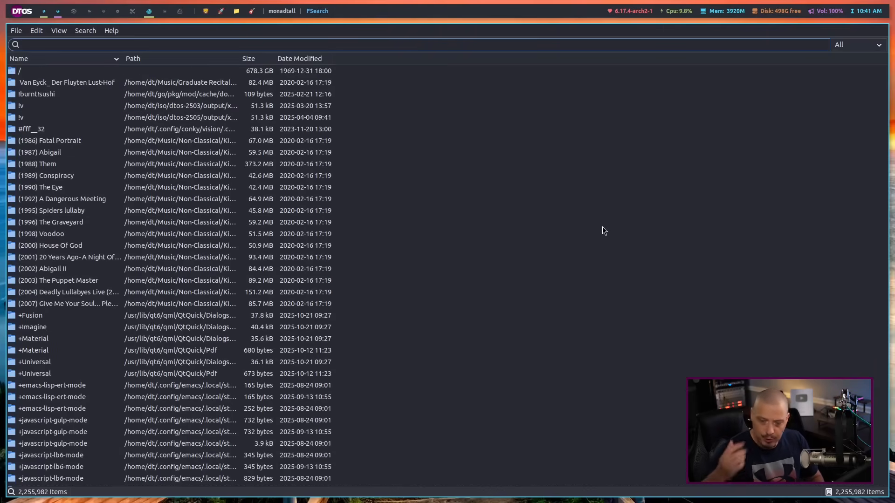
- Search childcount values 2, 250, 100 and 10, then clear the search bar
type("childcount:2")
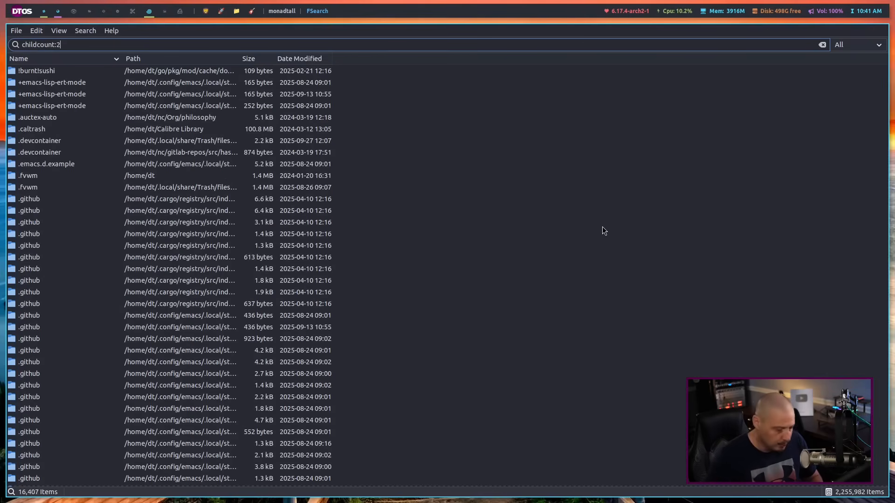
type("50")
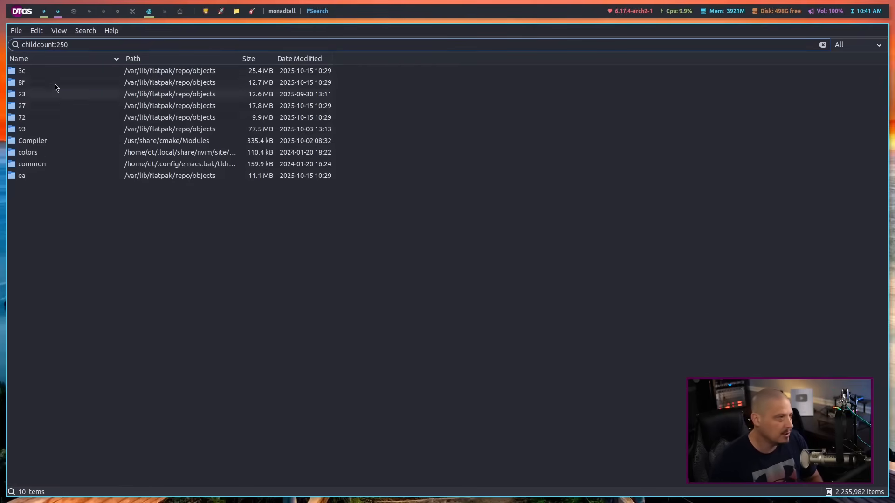
mouse_move(266, 295)
type("100")
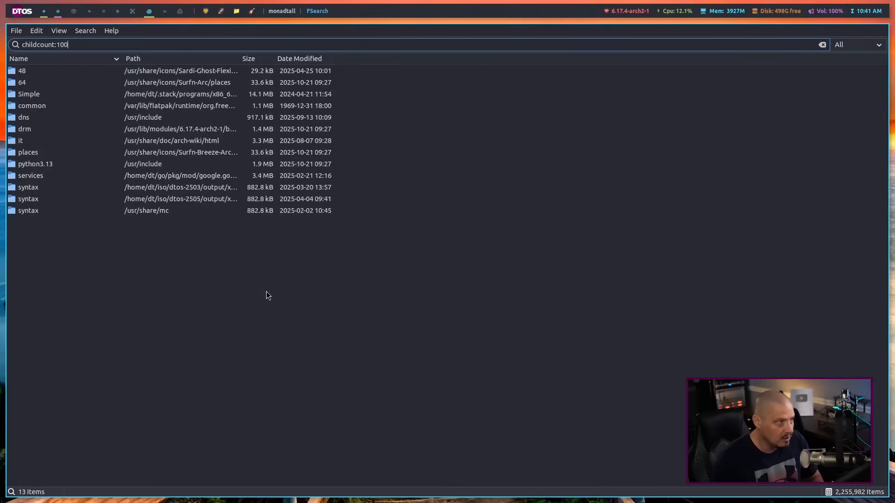
key("BackSpace")
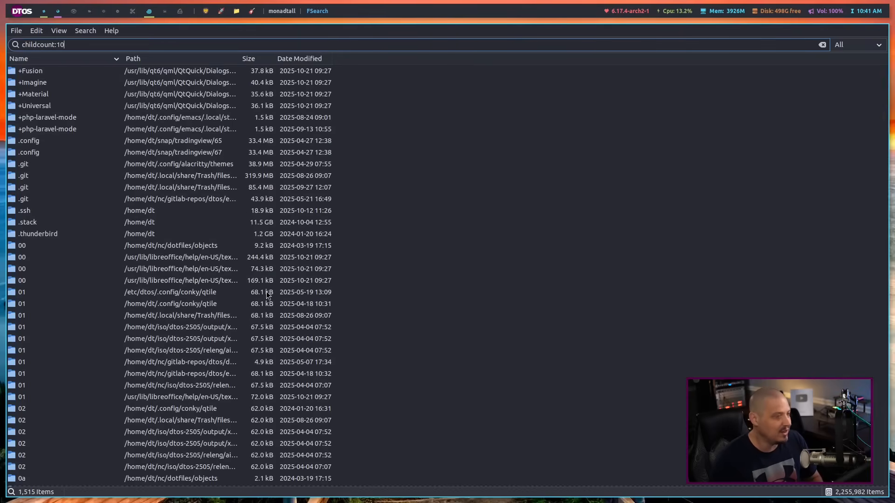
left_click(822, 45)
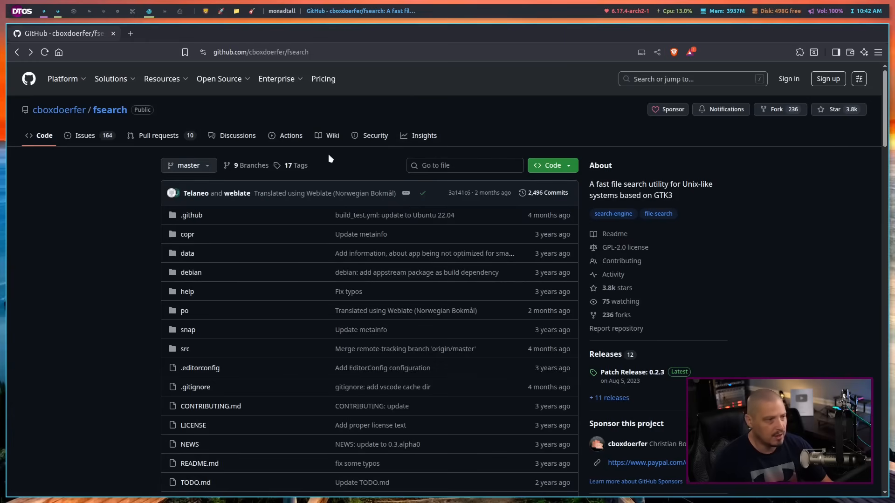
- Go to the FSearch wiki's Search syntax page and scroll to the date format and escaping sections
left_click(333, 135)
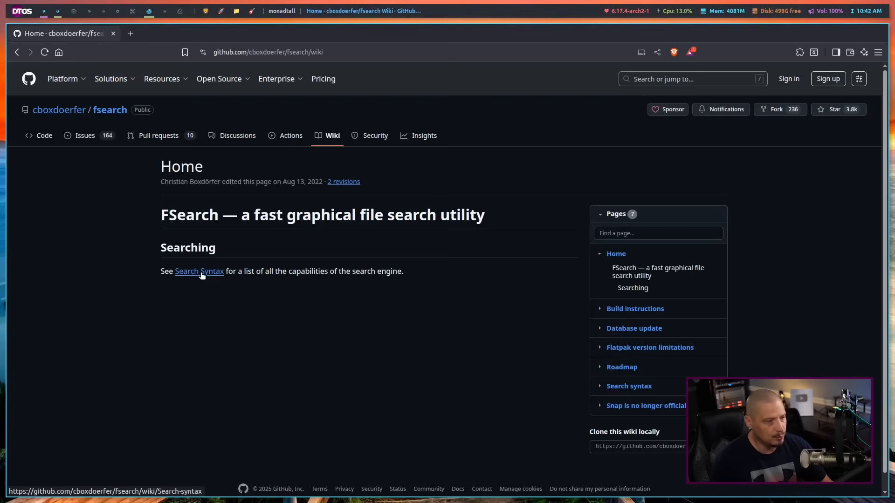
left_click(198, 271)
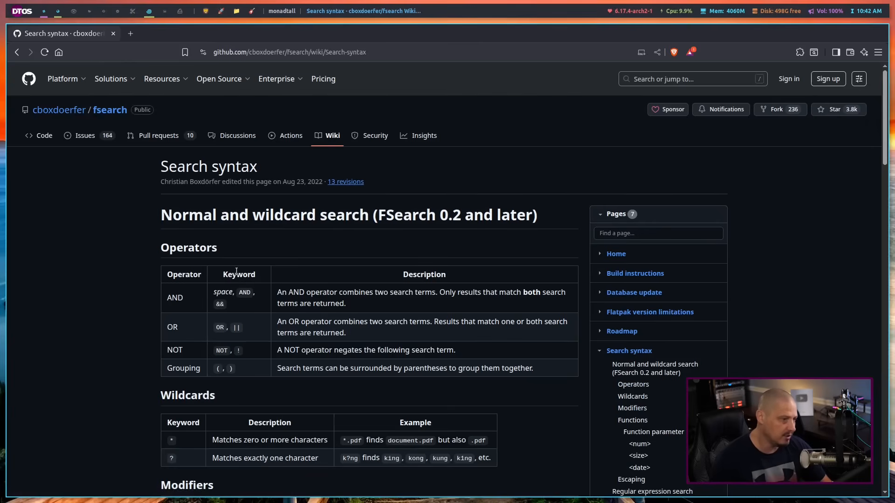
scroll("down", 3)
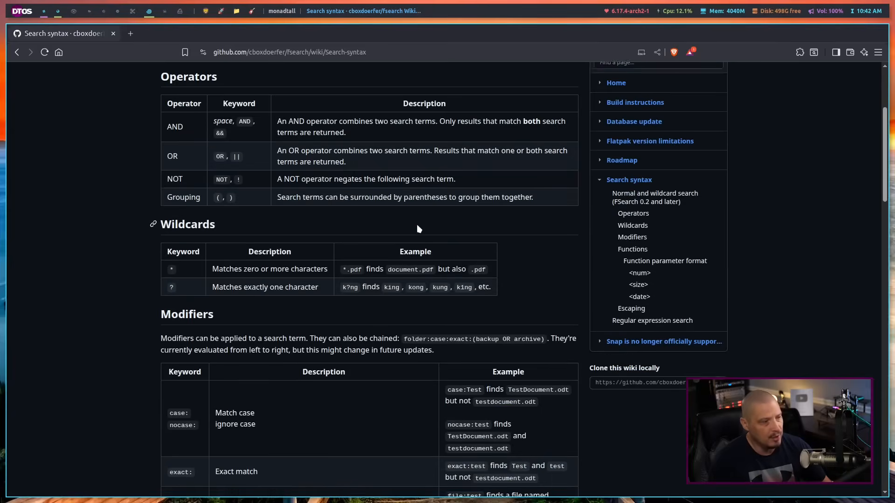
scroll("down", 3)
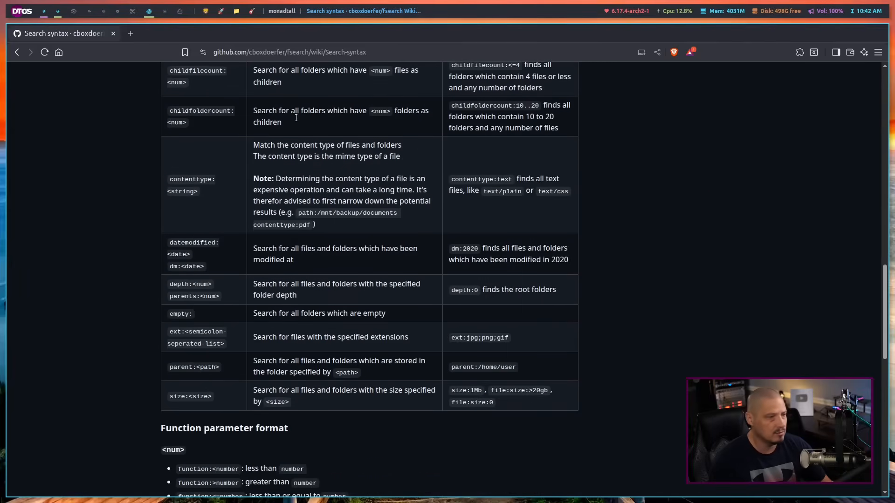
scroll("down", 3)
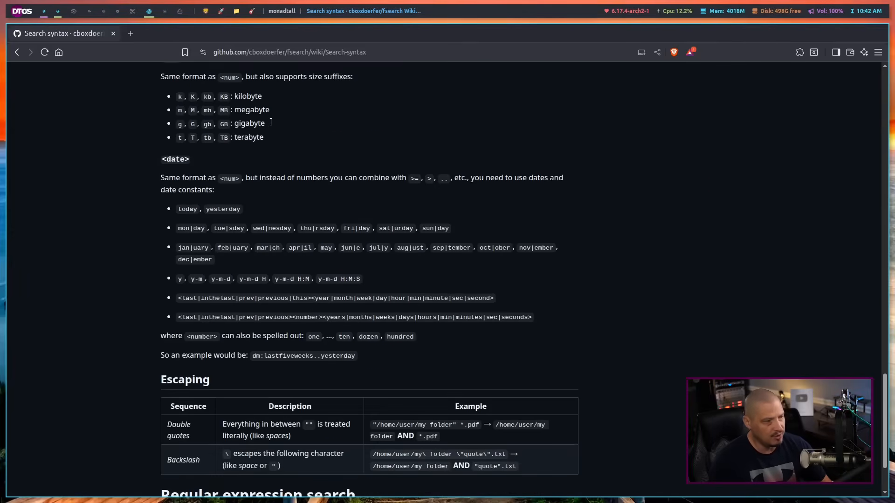